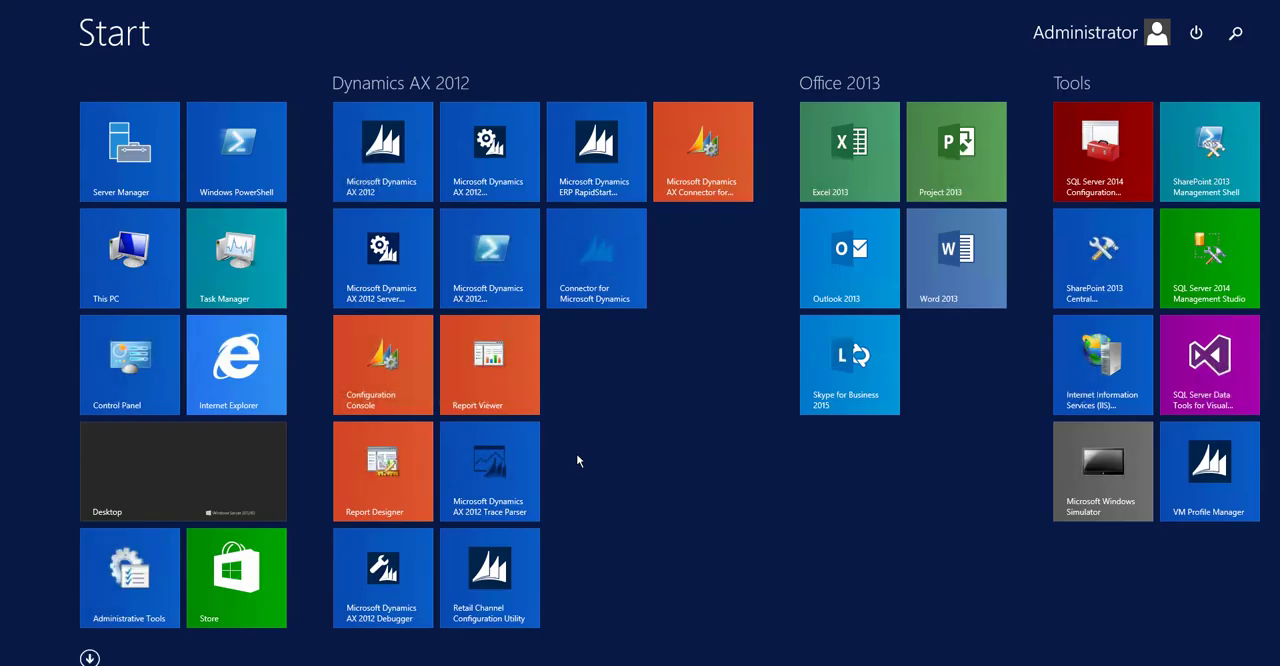
Step: Run axutil with no arguments in an administrator prompt to show its parameter help
{"action": "left_click", "coordinate": [382, 138]}
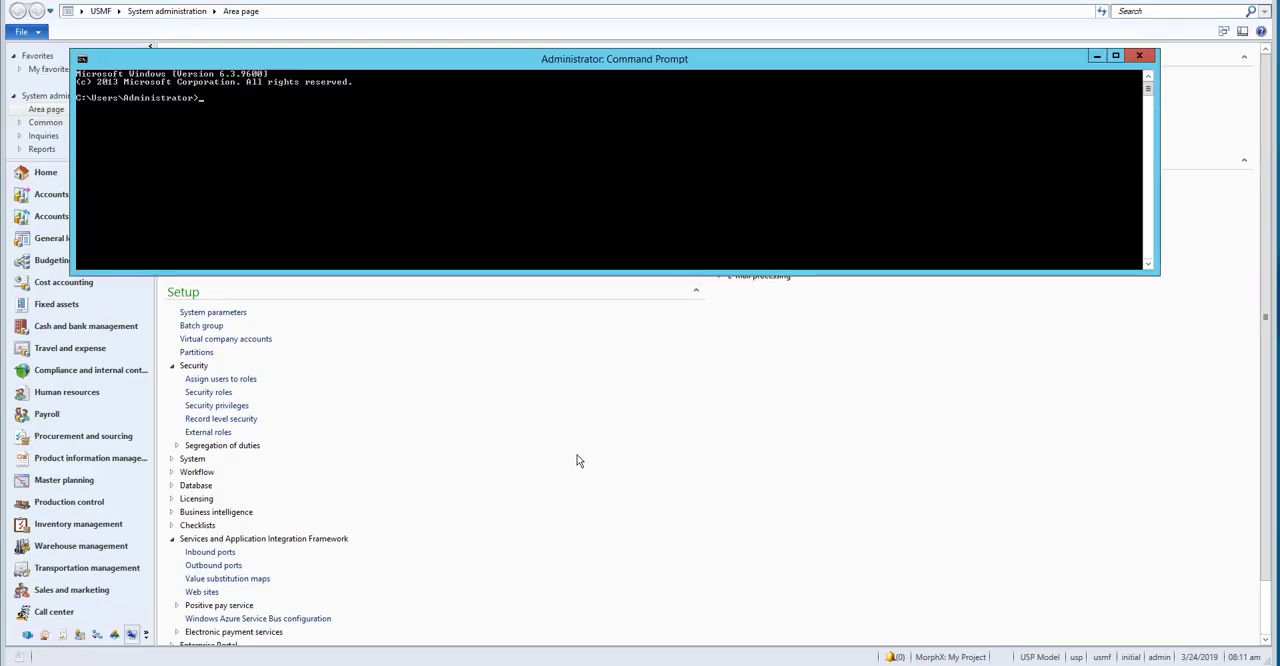
{"action": "type", "text": "ax"}
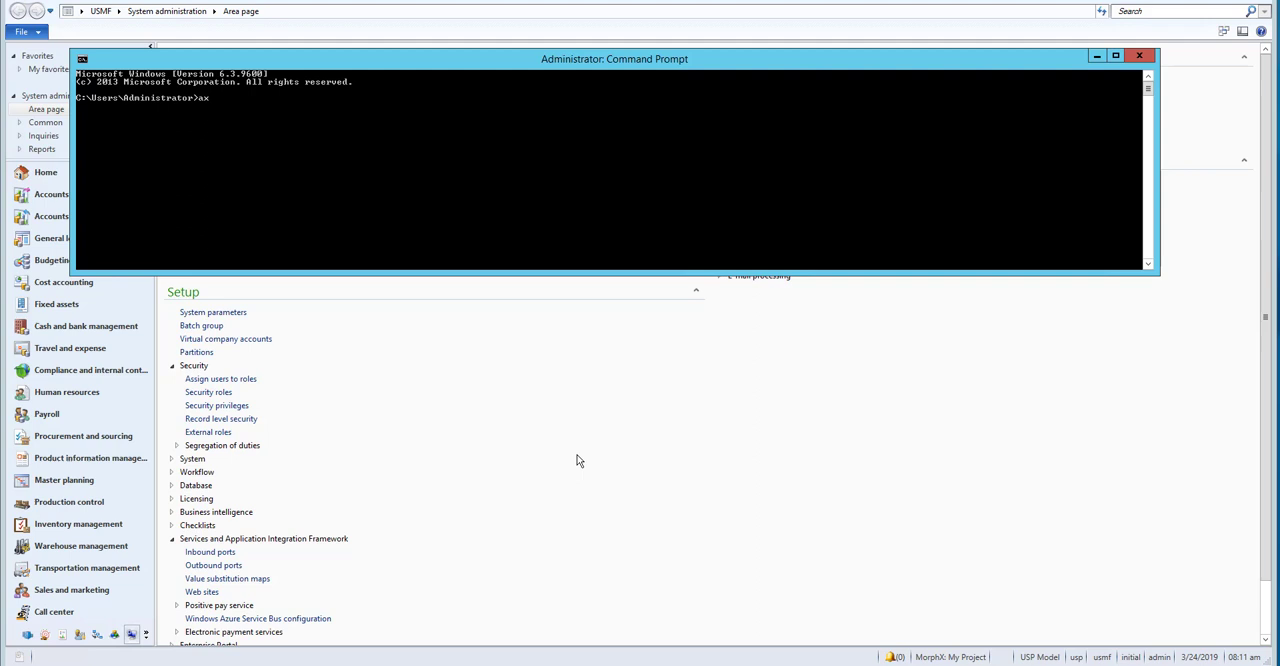
{"action": "type", "text": "util"}
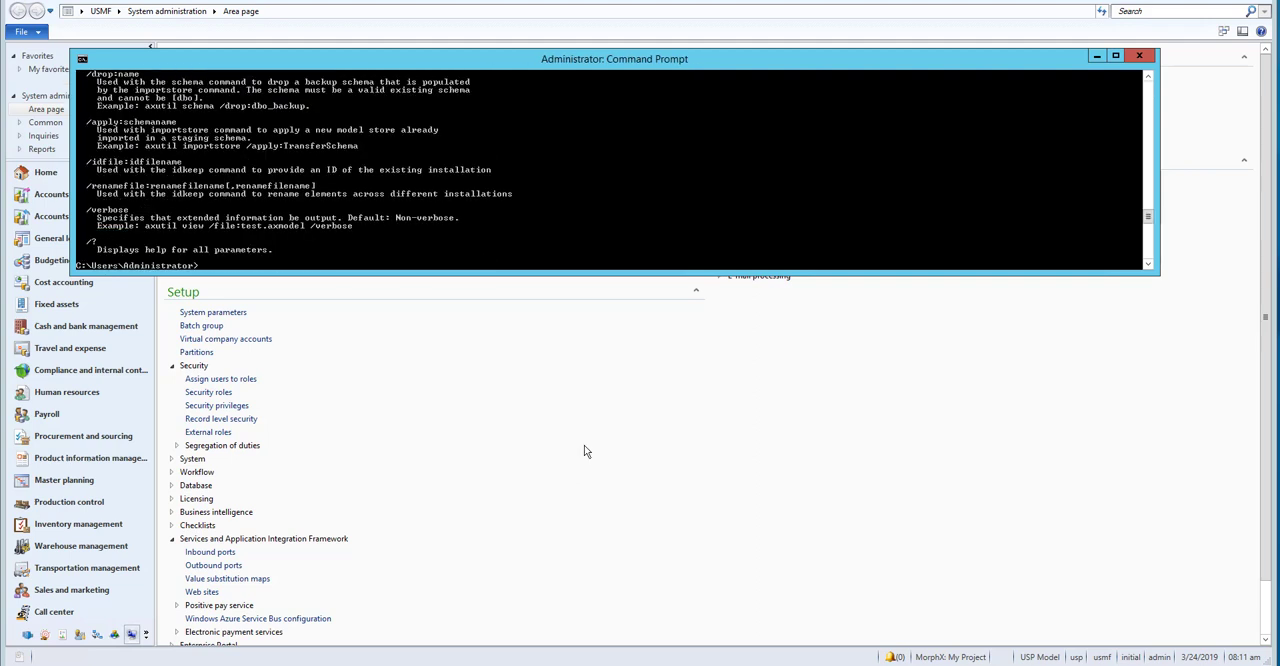
{"action": "mouse_move", "coordinate": [446, 230]}
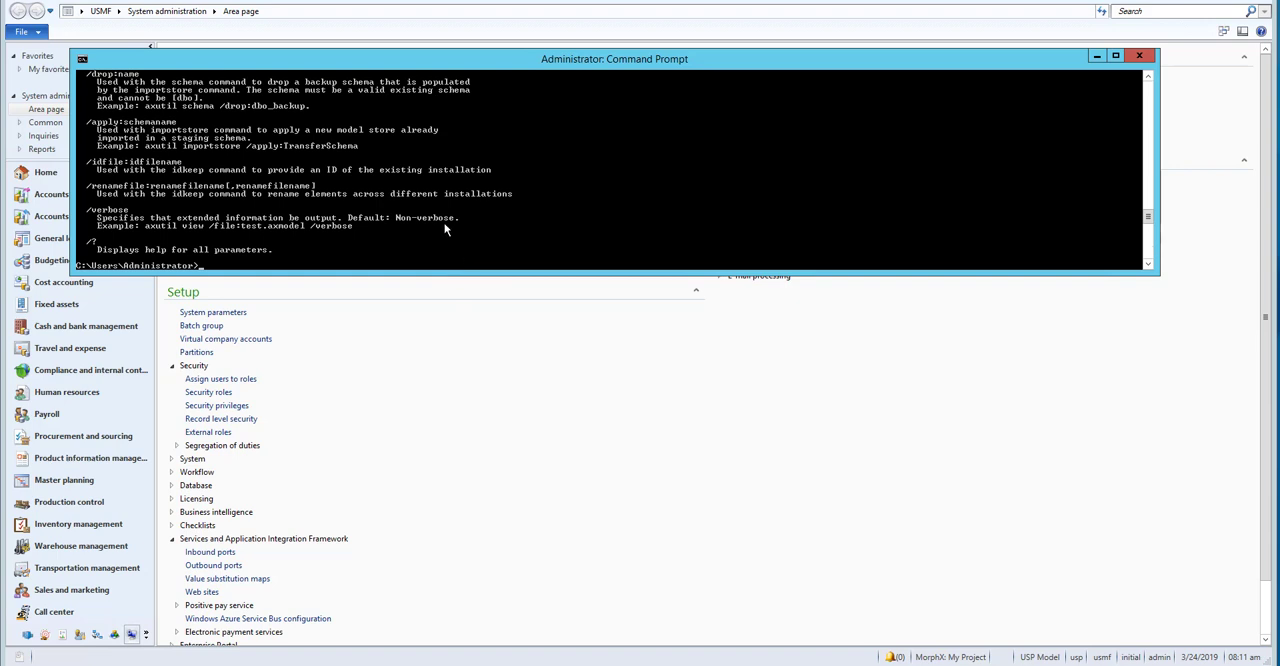
Step: Run axutil delete /model:Demo1 /verbose to remove the Demo1 model from the store
{"action": "type", "text": "axutil"}
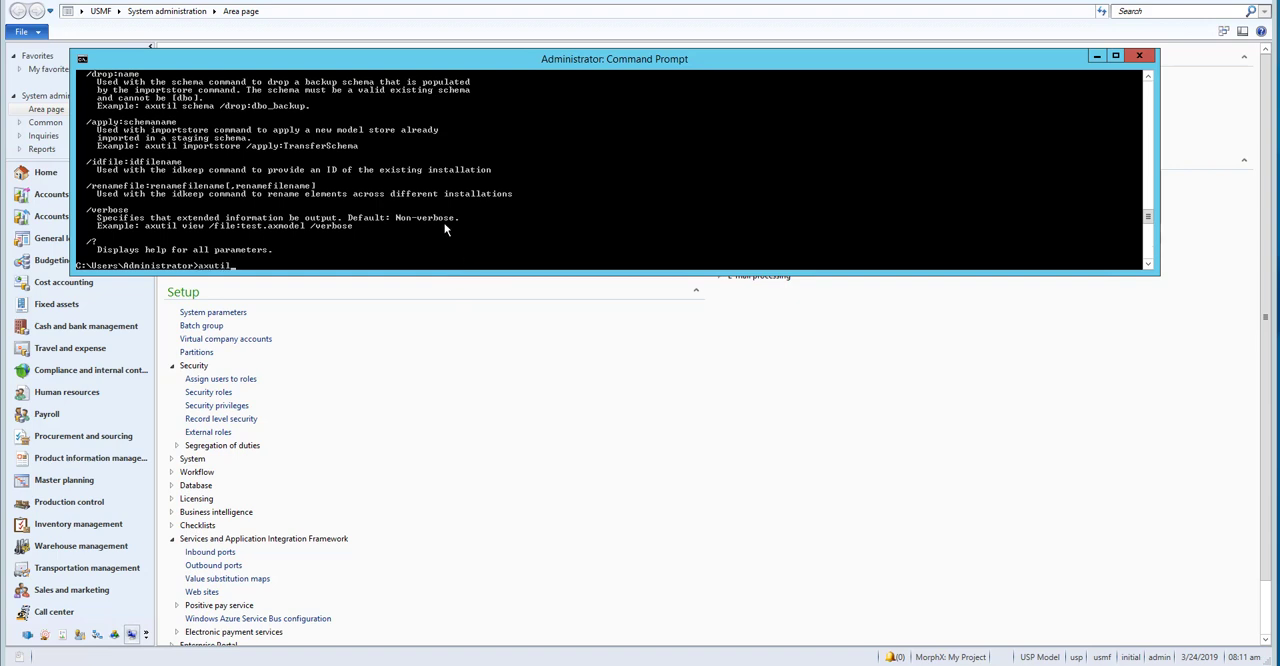
{"action": "type", "text": "delete"}
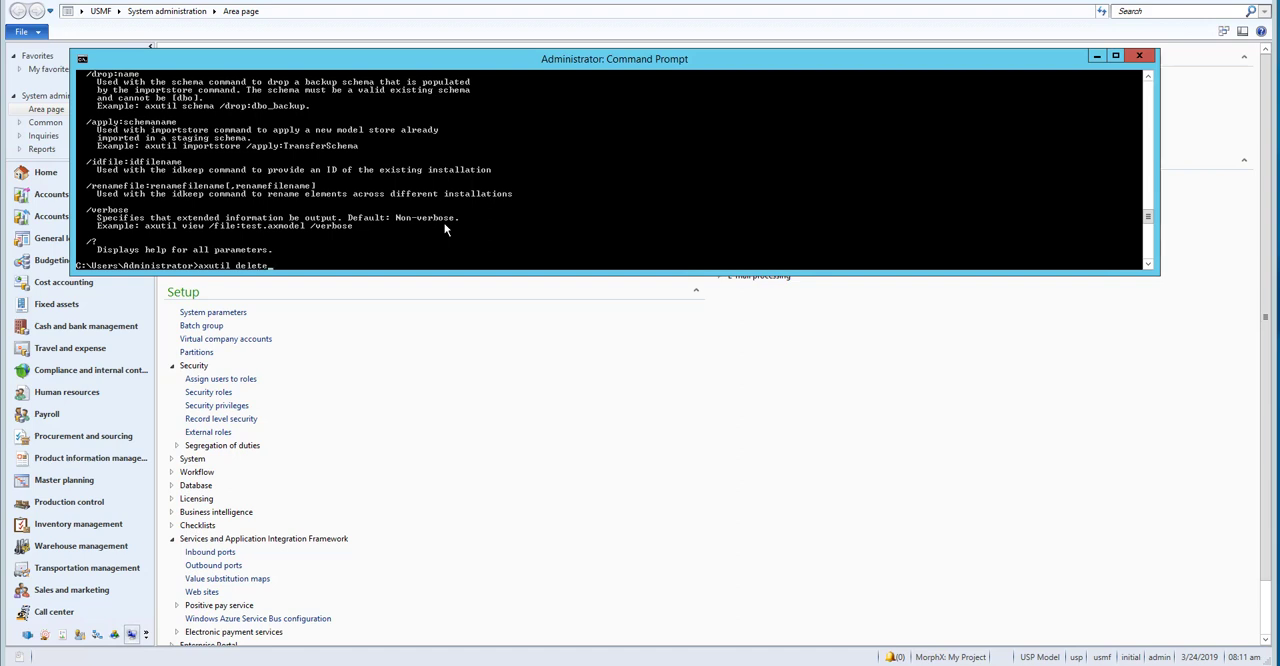
{"action": "type", "text": "/nodel:"}
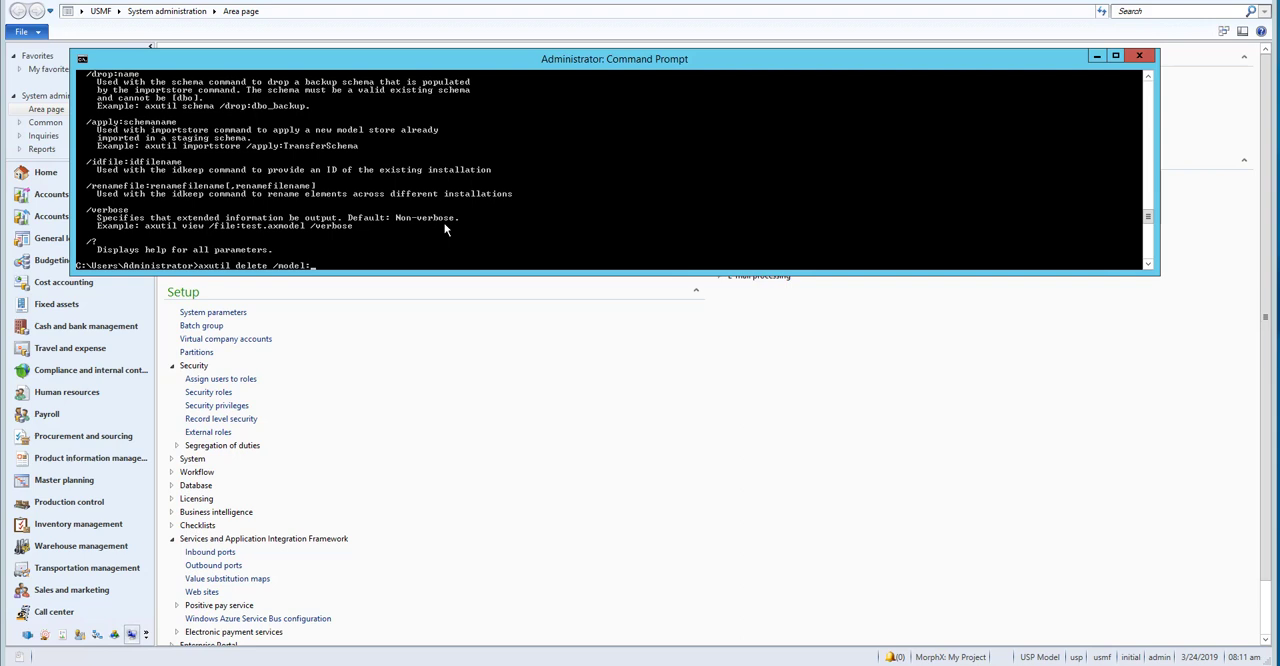
{"action": "type", "text": "Demo1 /"}
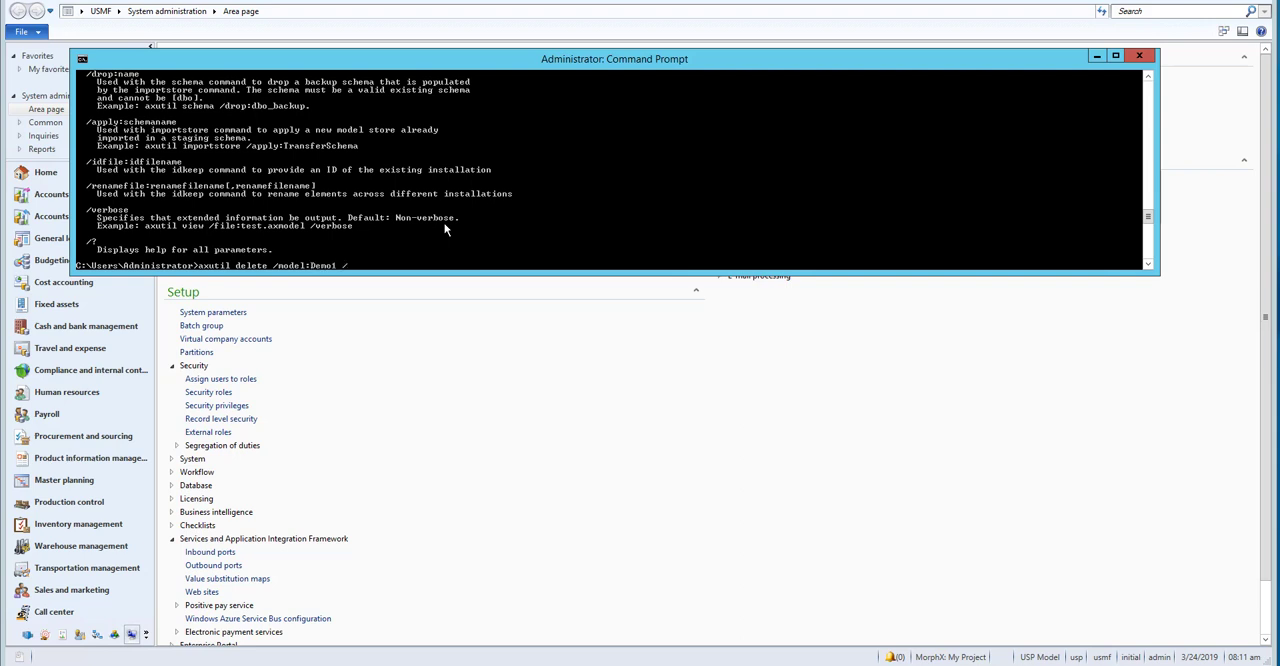
{"action": "type", "text": "verbose"}
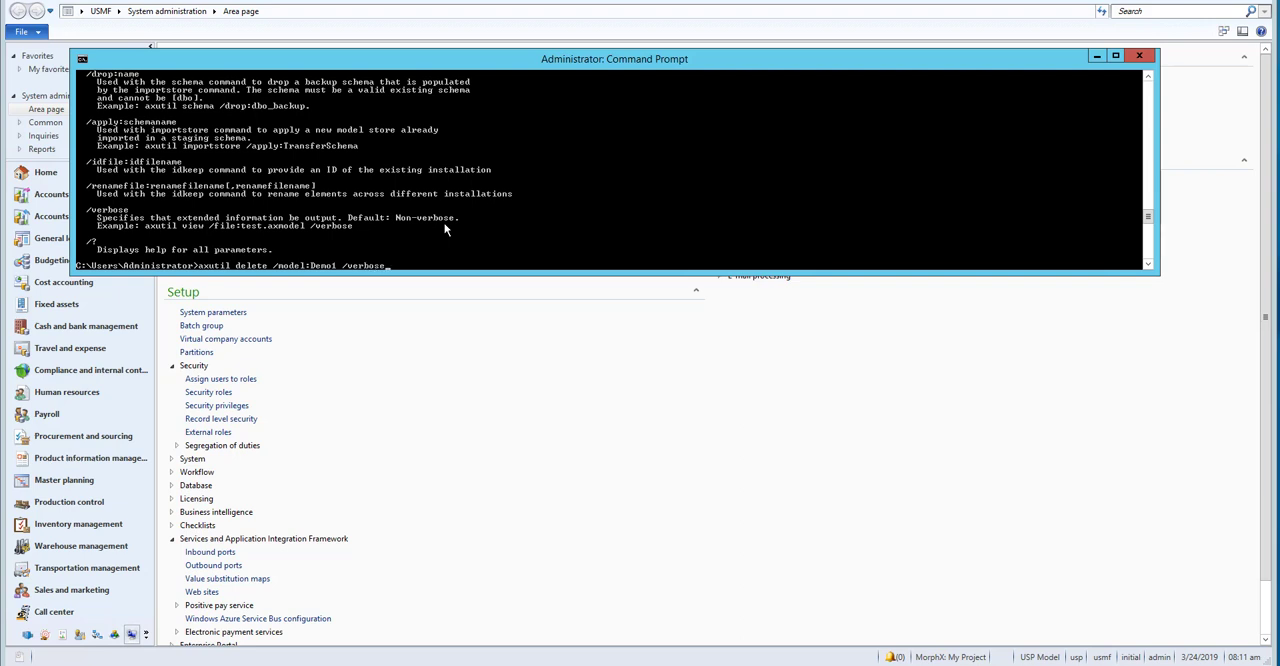
{"action": "key", "text": "Enter"}
{"action": "type", "text": "Y"}
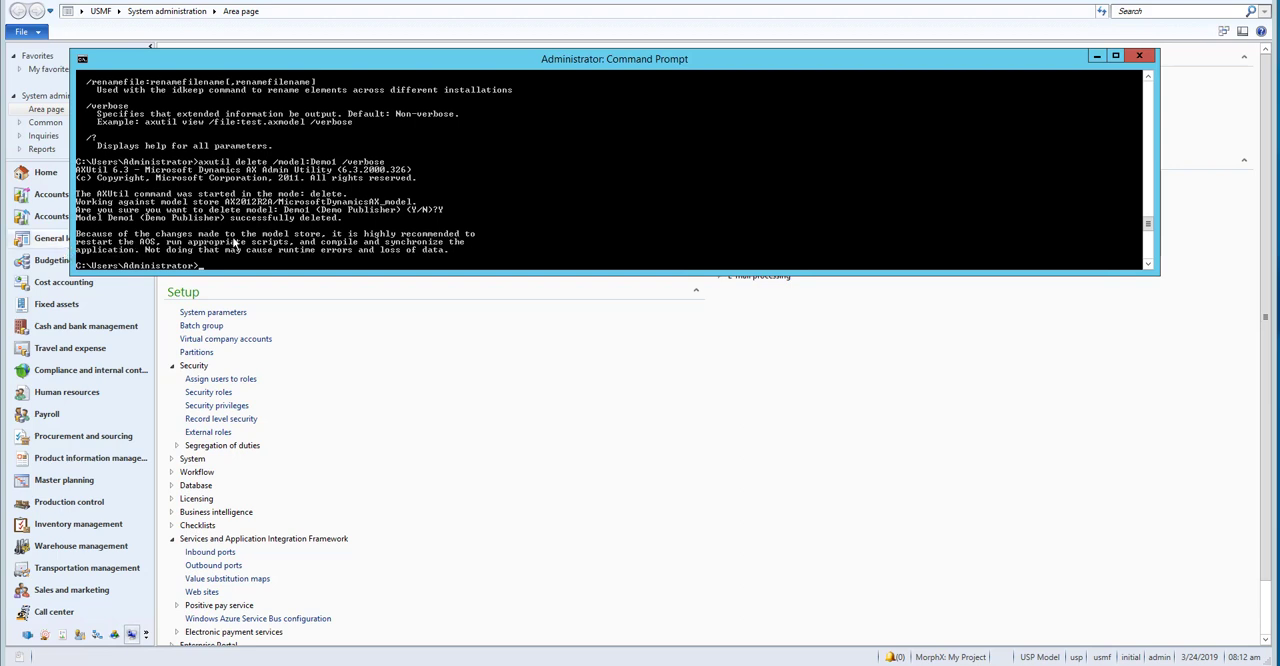
{"action": "mouse_move", "coordinate": [484, 242]}
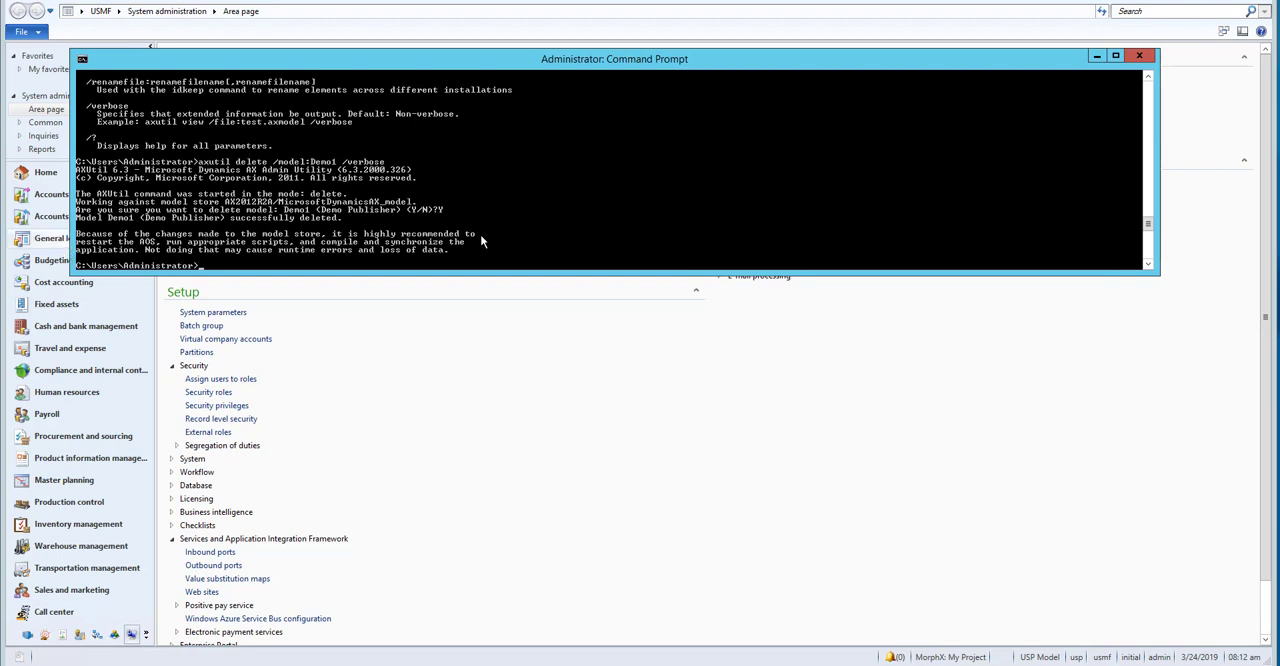
{"action": "mouse_move", "coordinate": [132, 264]}
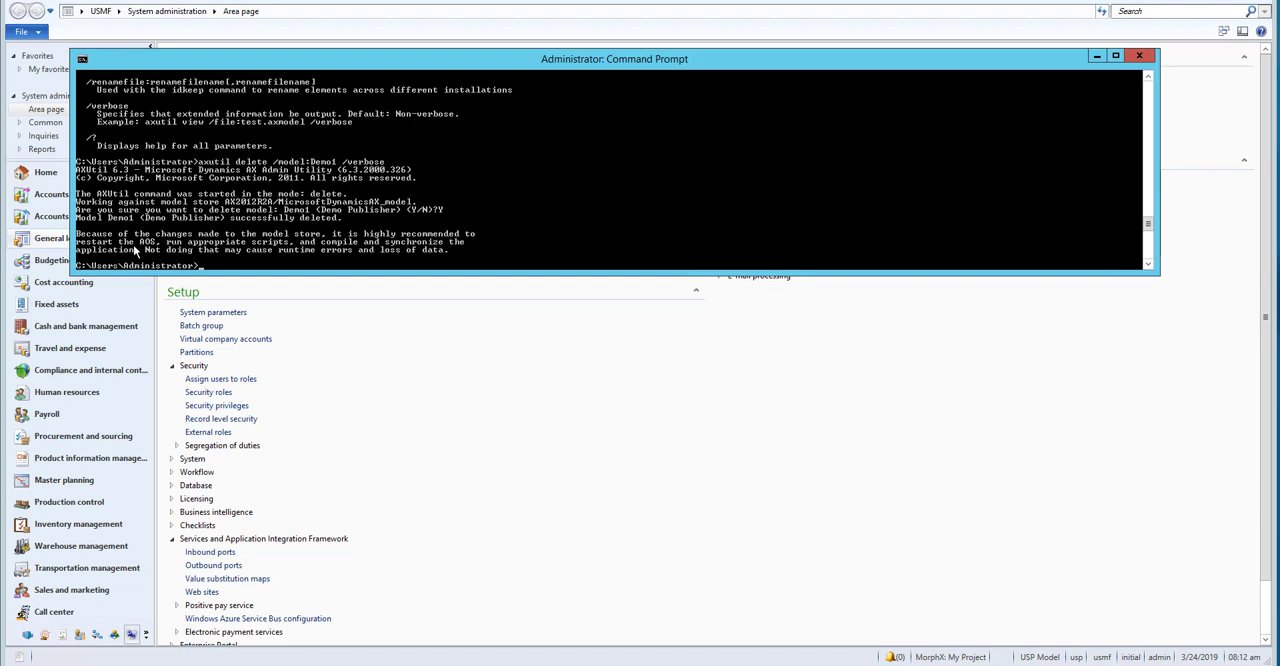
{"action": "mouse_move", "coordinate": [318, 252]}
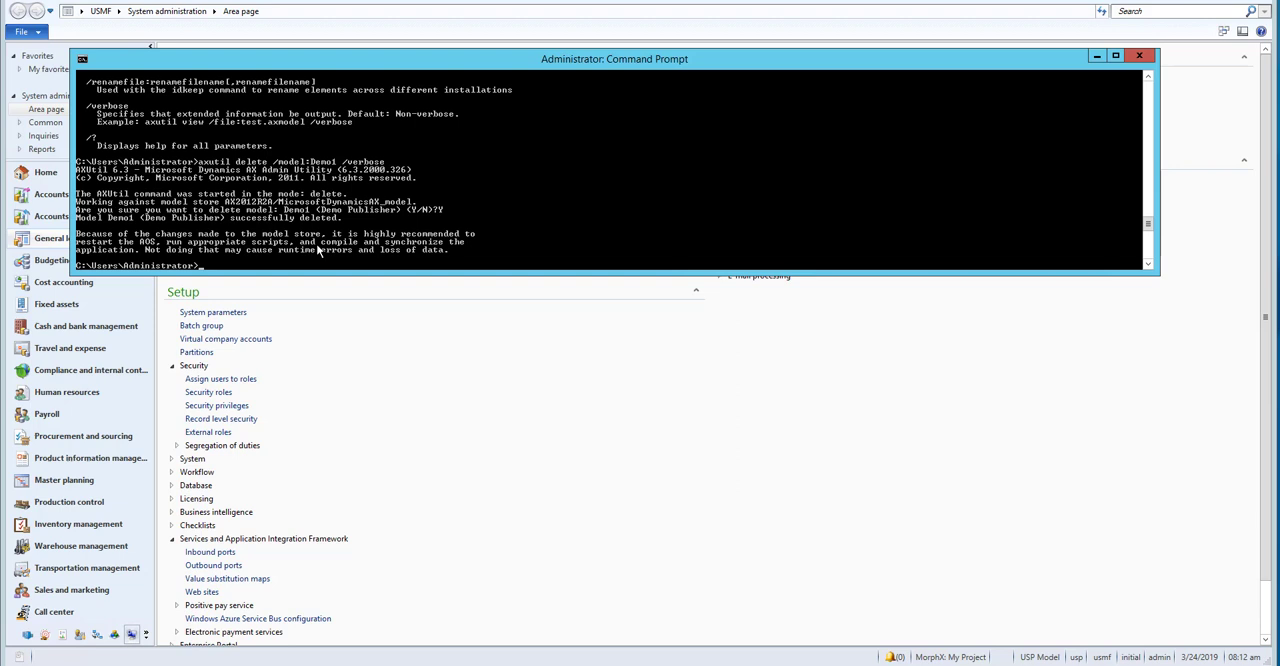
{"action": "mouse_move", "coordinate": [300, 274]}
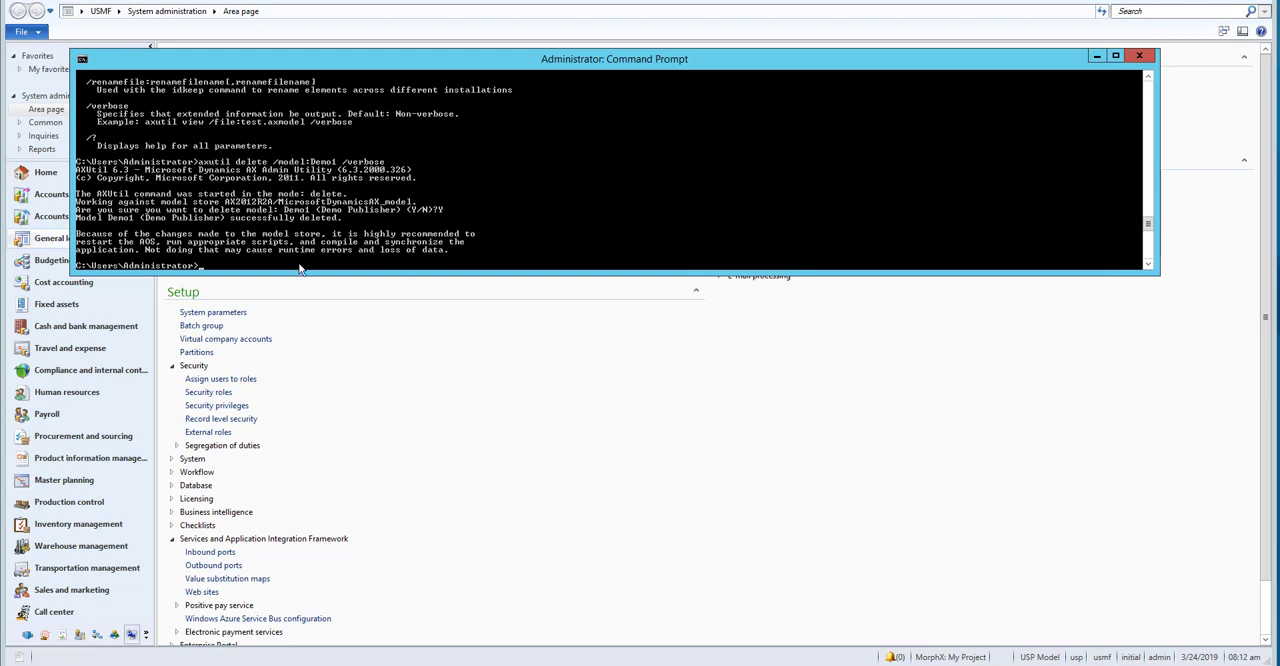
{"action": "mouse_move", "coordinate": [204, 256]}
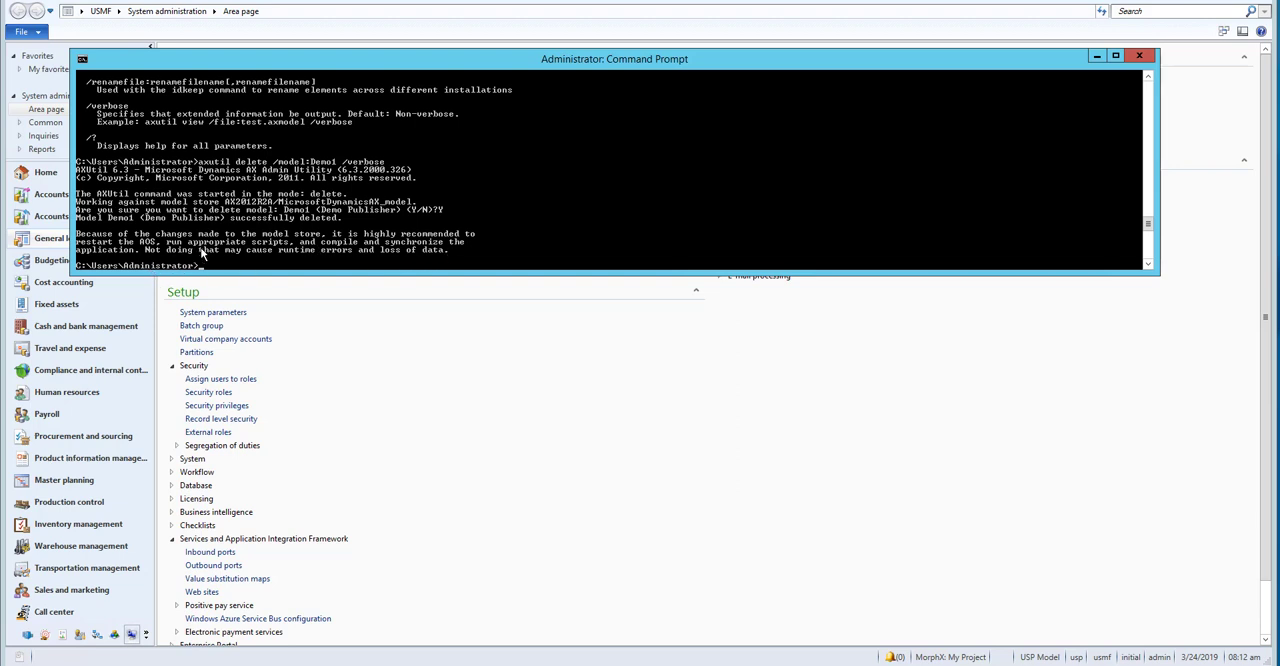
{"action": "mouse_move", "coordinate": [304, 260]}
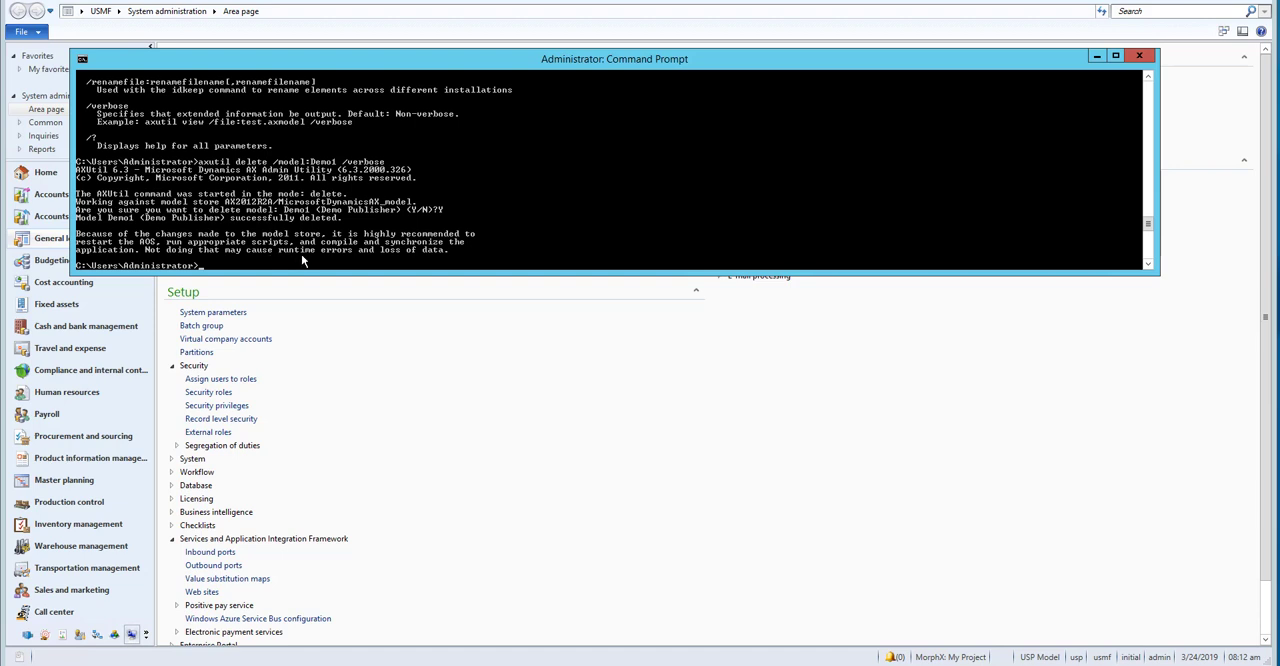
{"action": "mouse_move", "coordinate": [390, 256]}
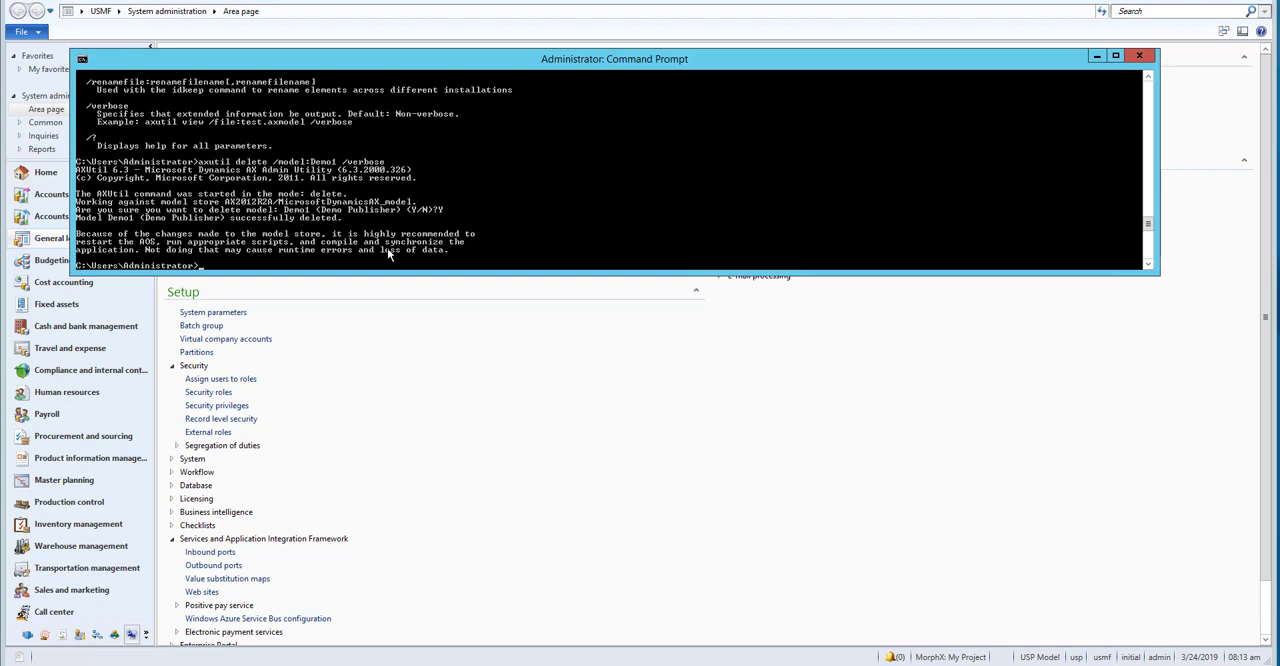
{"action": "mouse_move", "coordinate": [372, 268]}
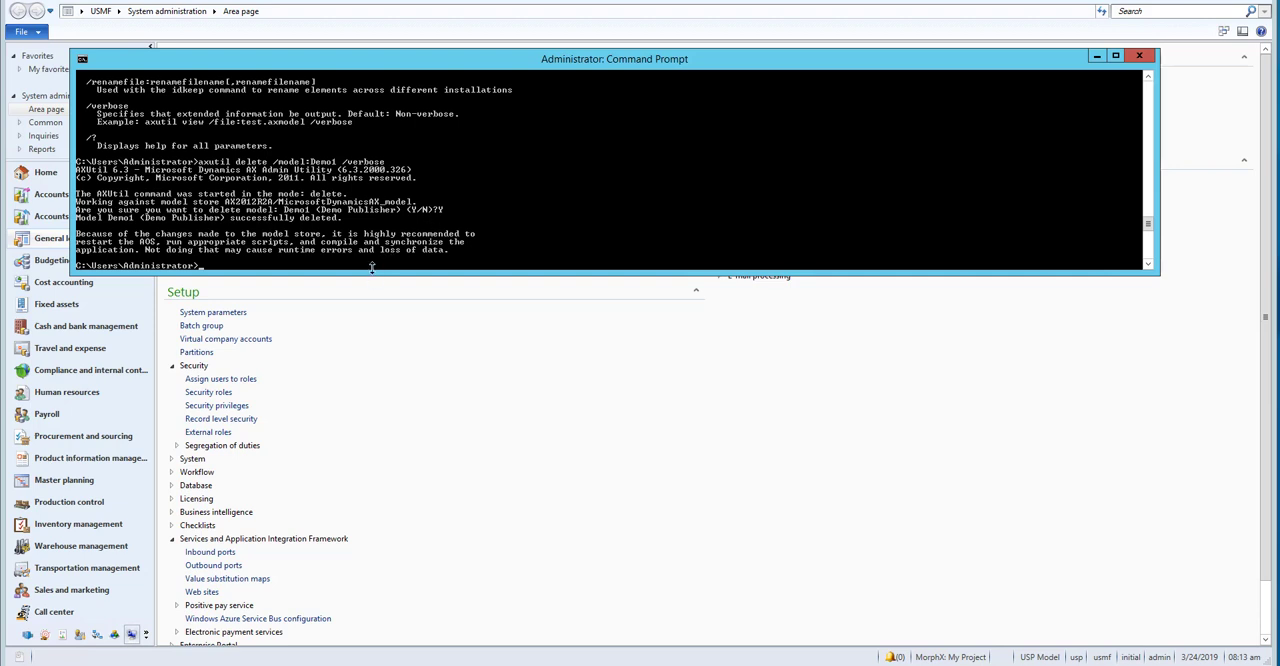
{"action": "mouse_move", "coordinate": [376, 272]}
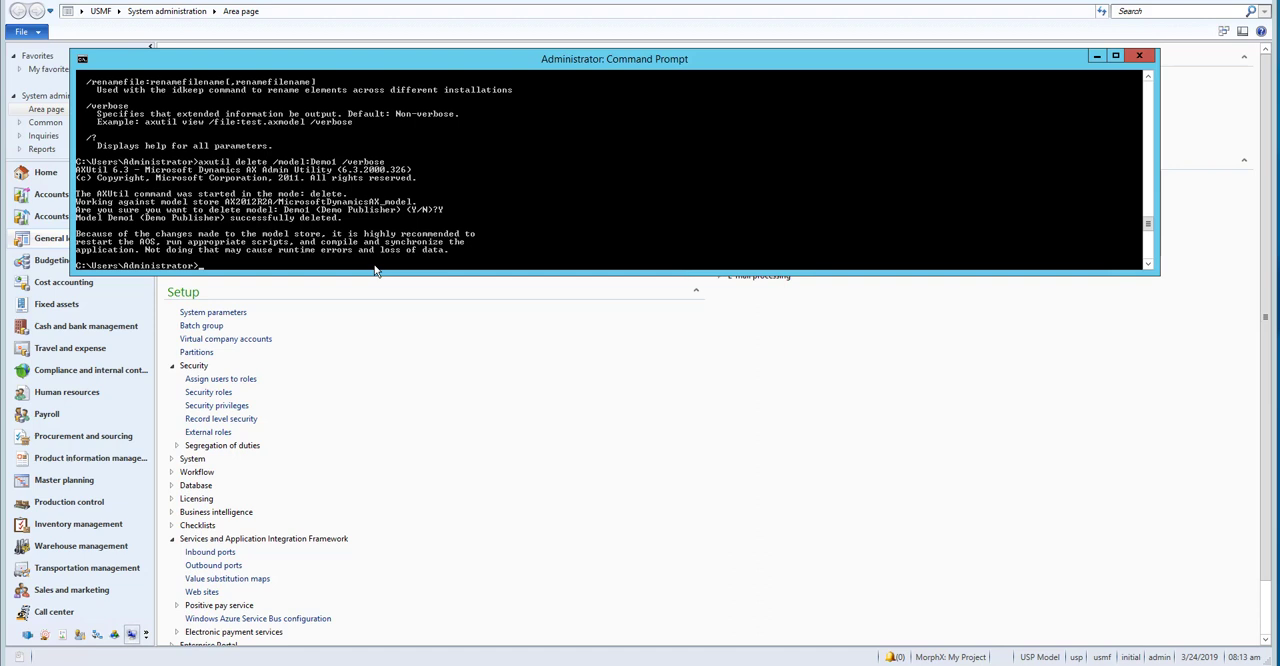
{"action": "mouse_move", "coordinate": [384, 212]}
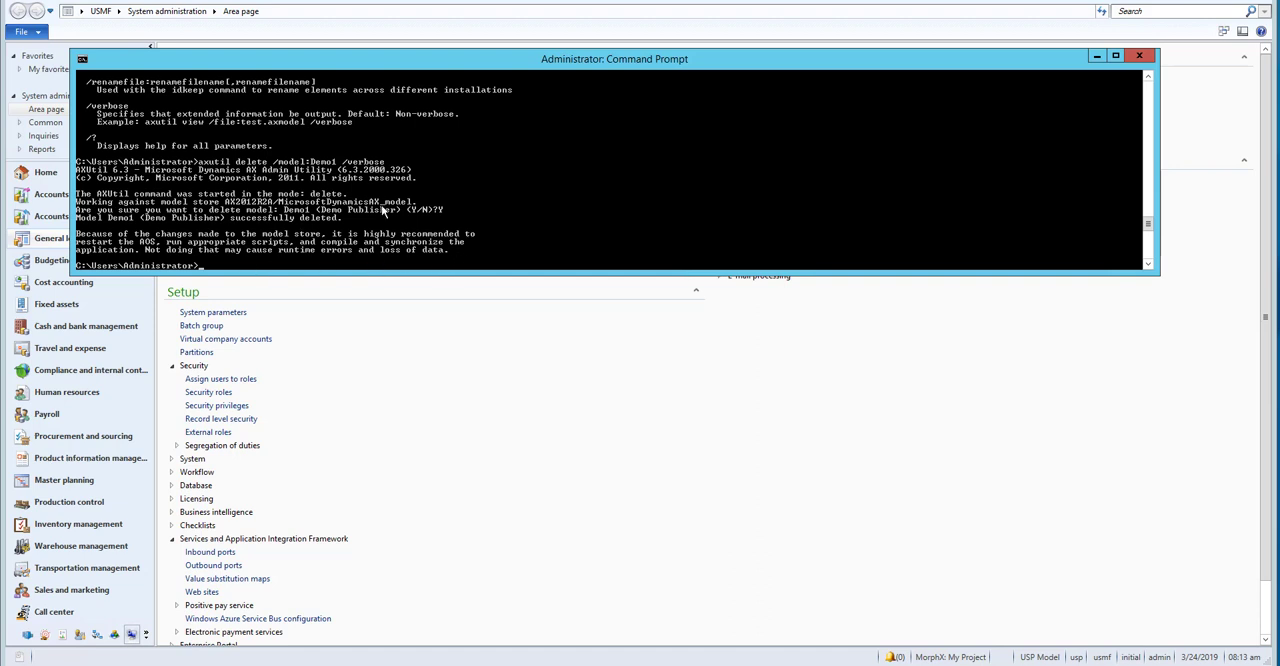
{"action": "mouse_move", "coordinate": [210, 268]}
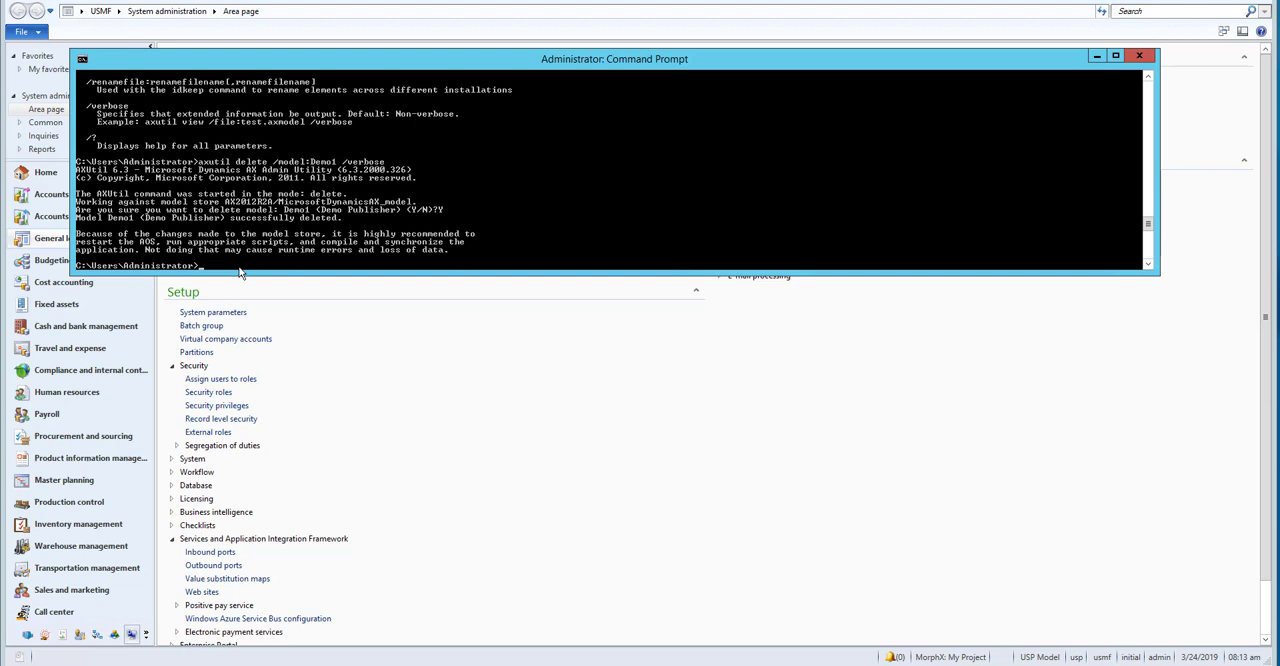
Step: Enter axutil import /file:c:\Demo1.axmodel /conflict:push at the prompt without running it
{"action": "type", "text": "a"}
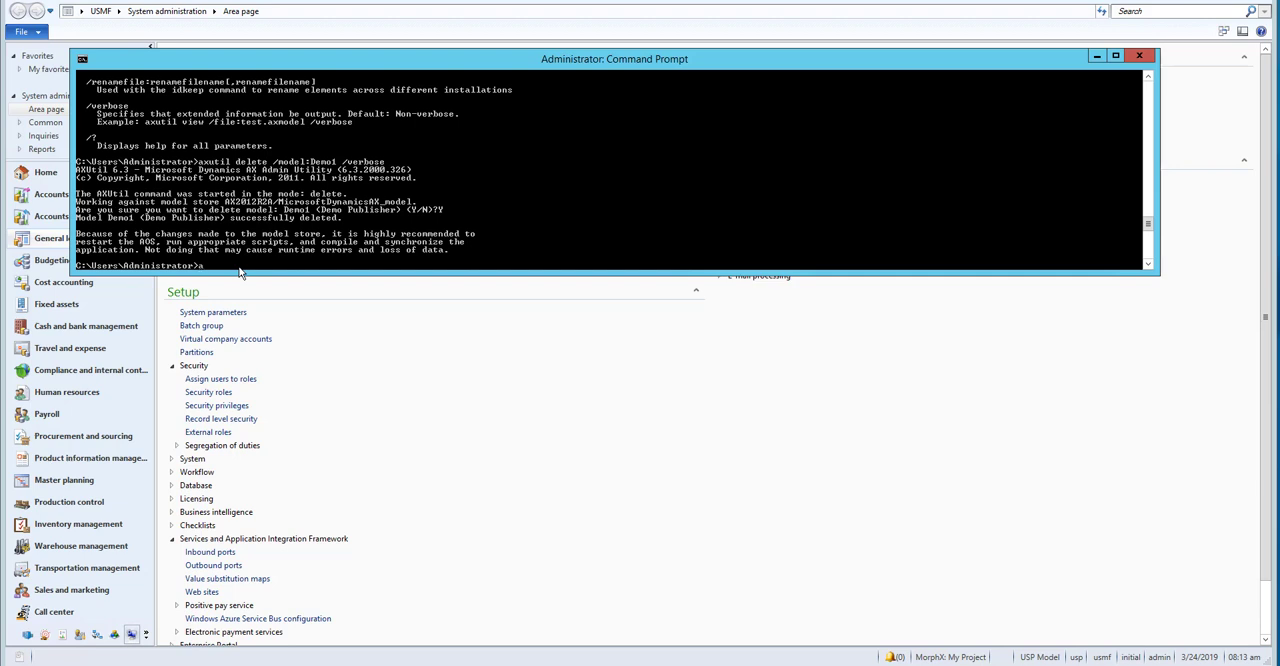
{"action": "type", "text": "xutil"}
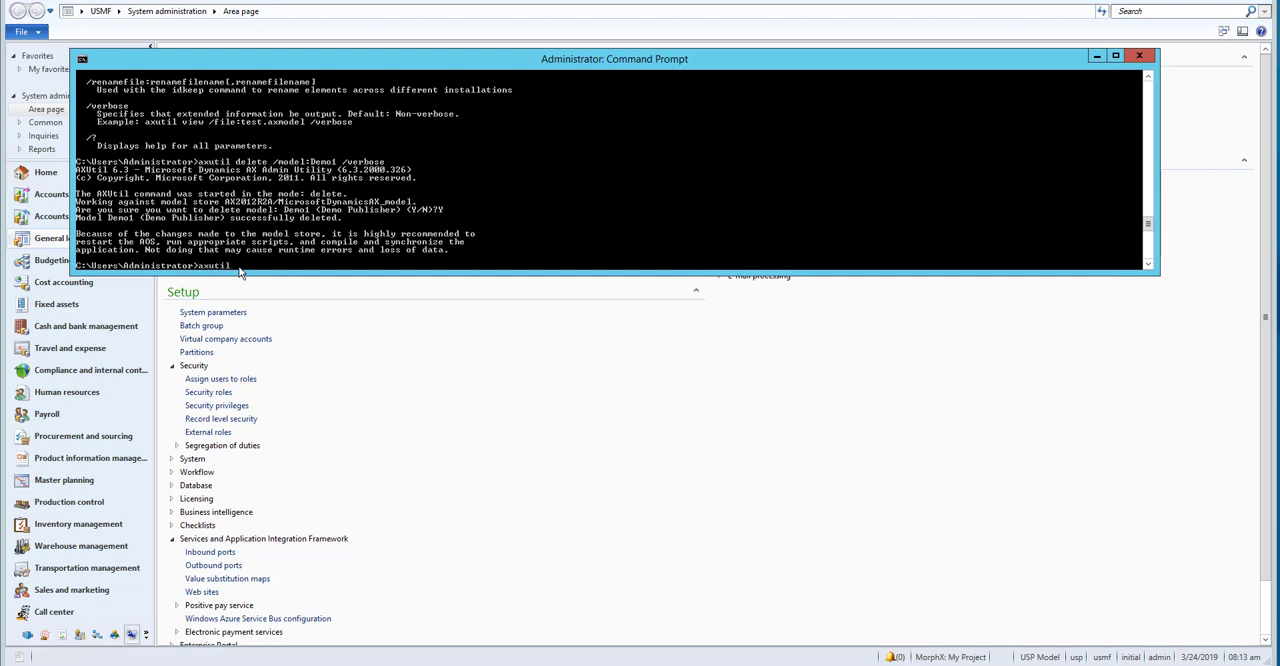
{"action": "type", "text": "import"}
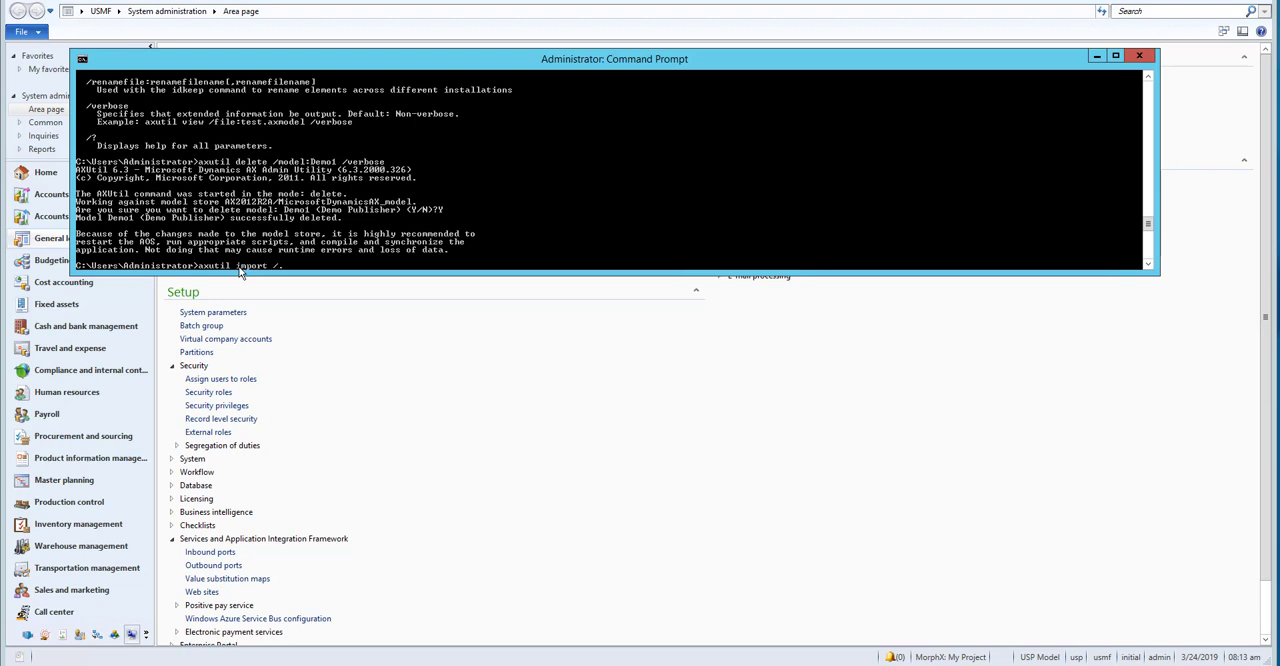
{"action": "type", "text": "/.fi"}
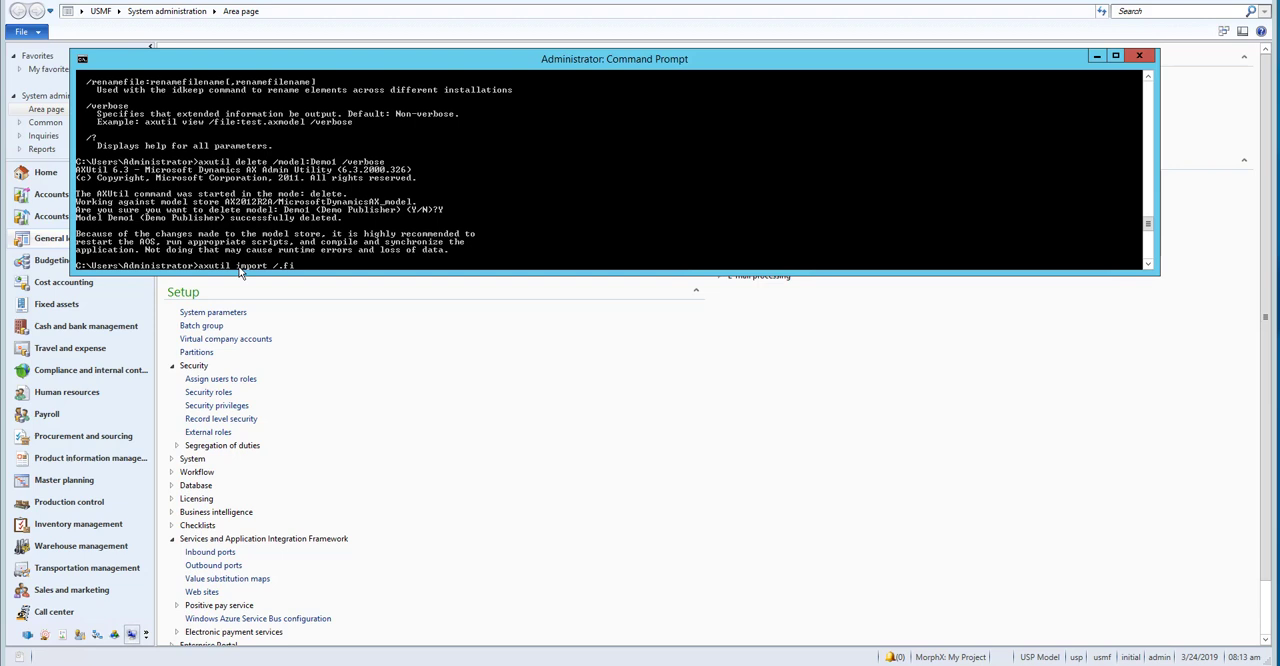
{"action": "type", "text": "le:"}
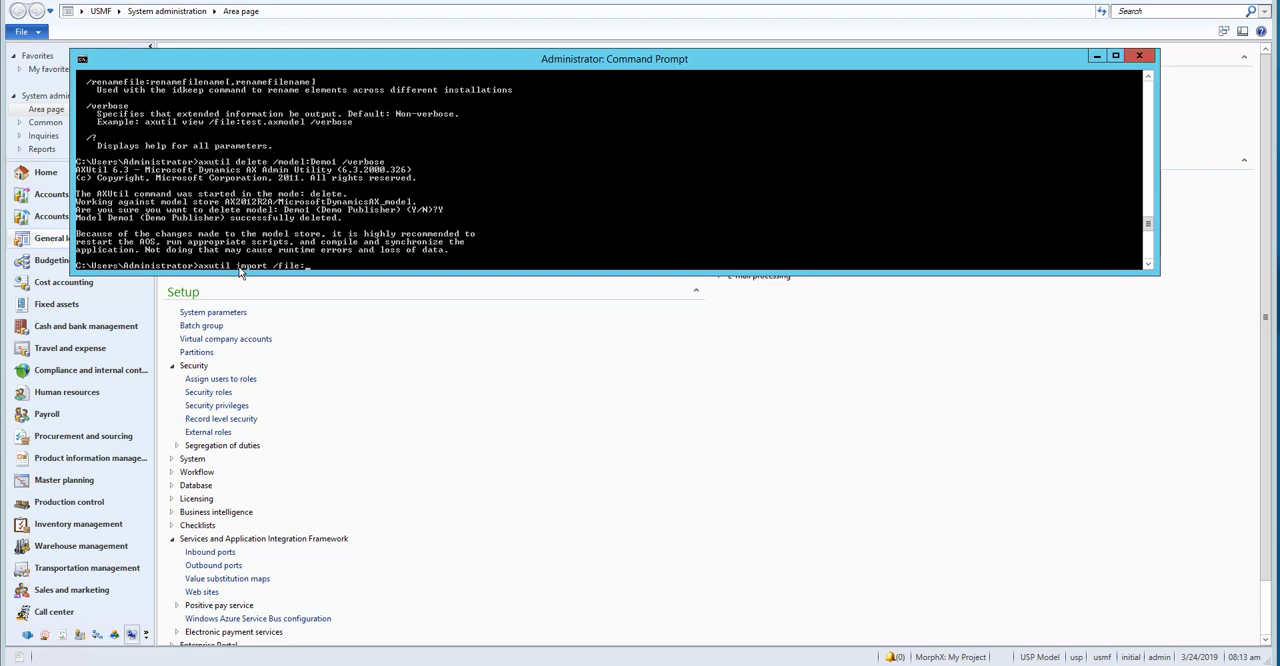
{"action": "type", "text": "c:\\"}
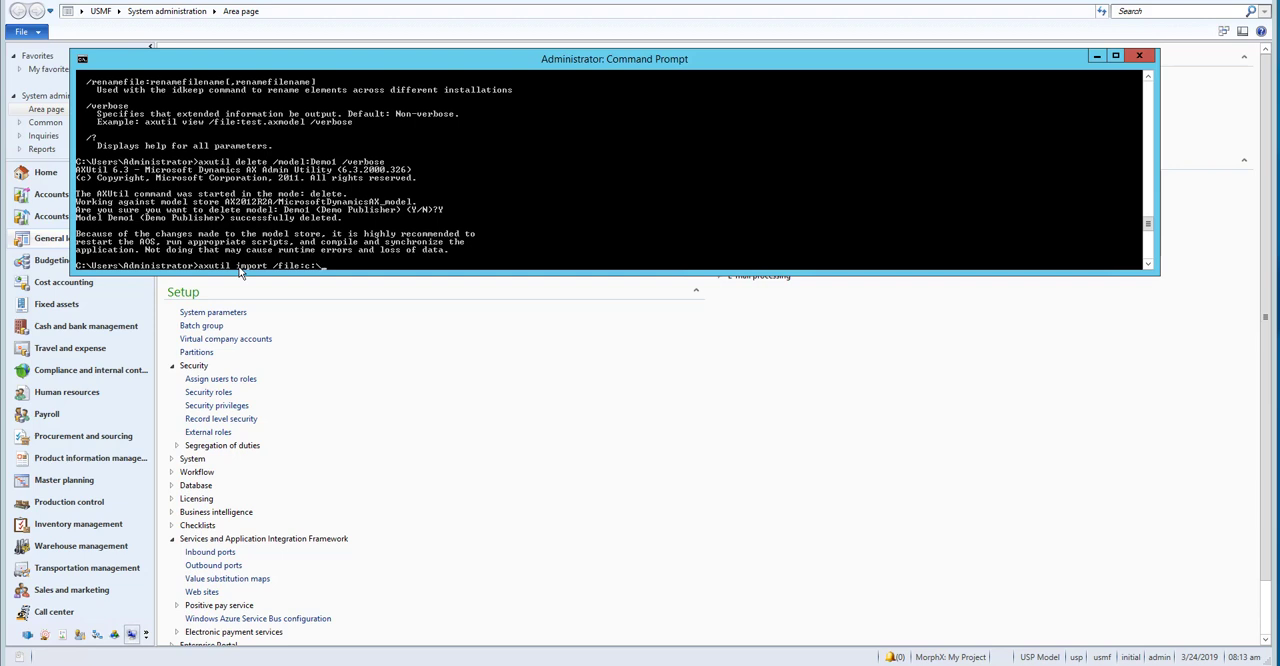
{"action": "type", "text": "Demo"}
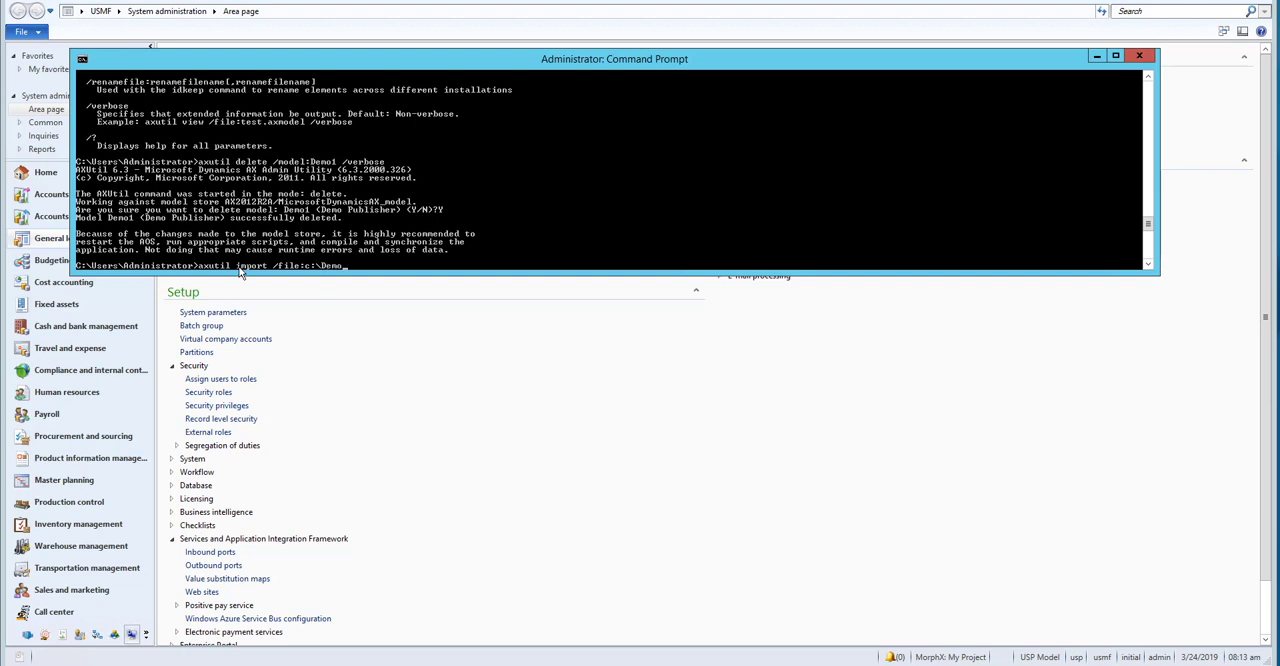
{"action": "type", "text": "1.axmo"}
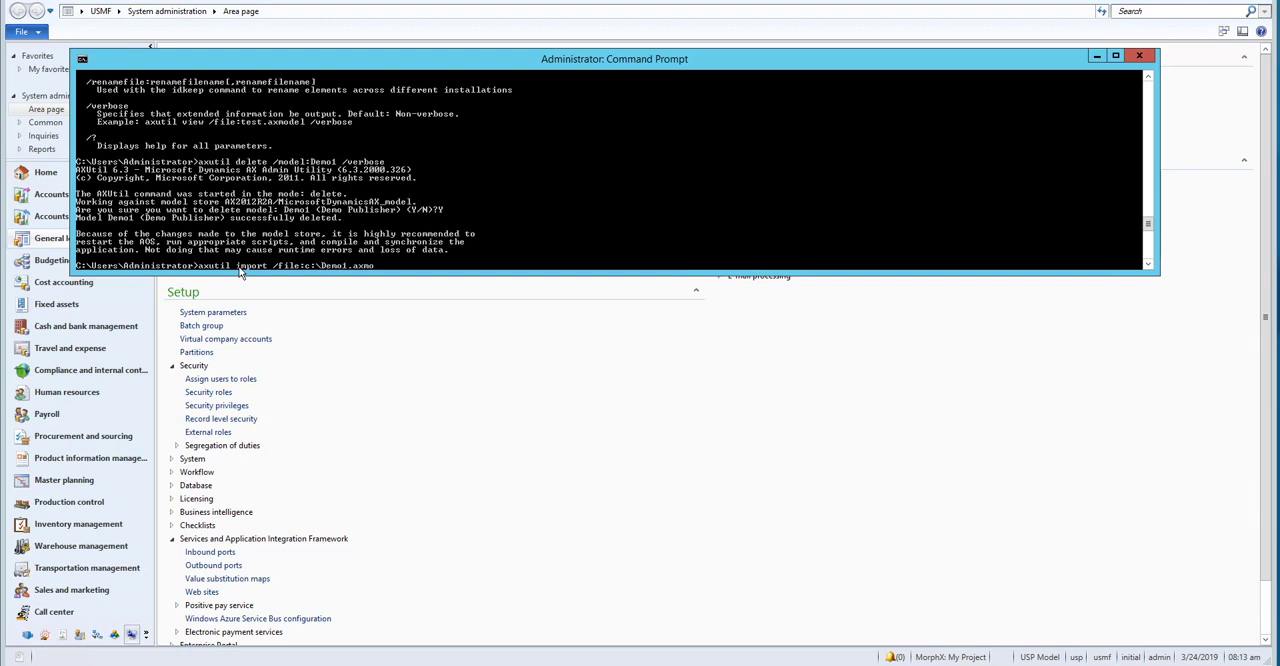
{"action": "type", "text": "model"}
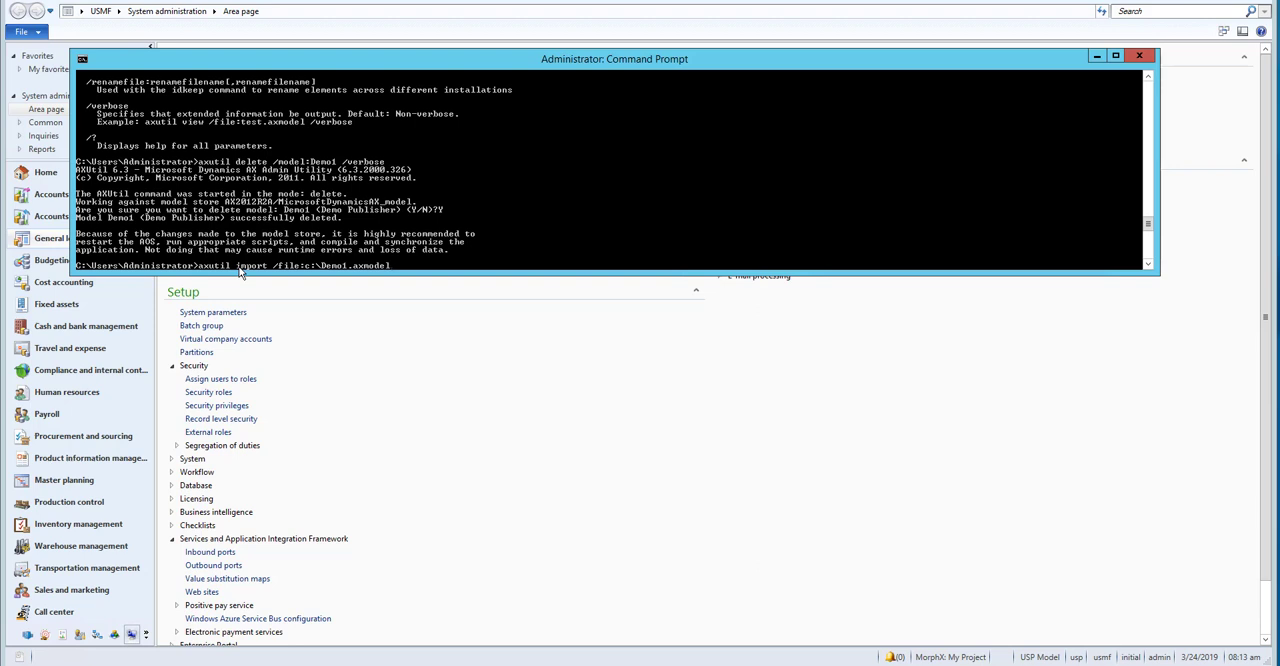
{"action": "type", "text": "/conflict:"}
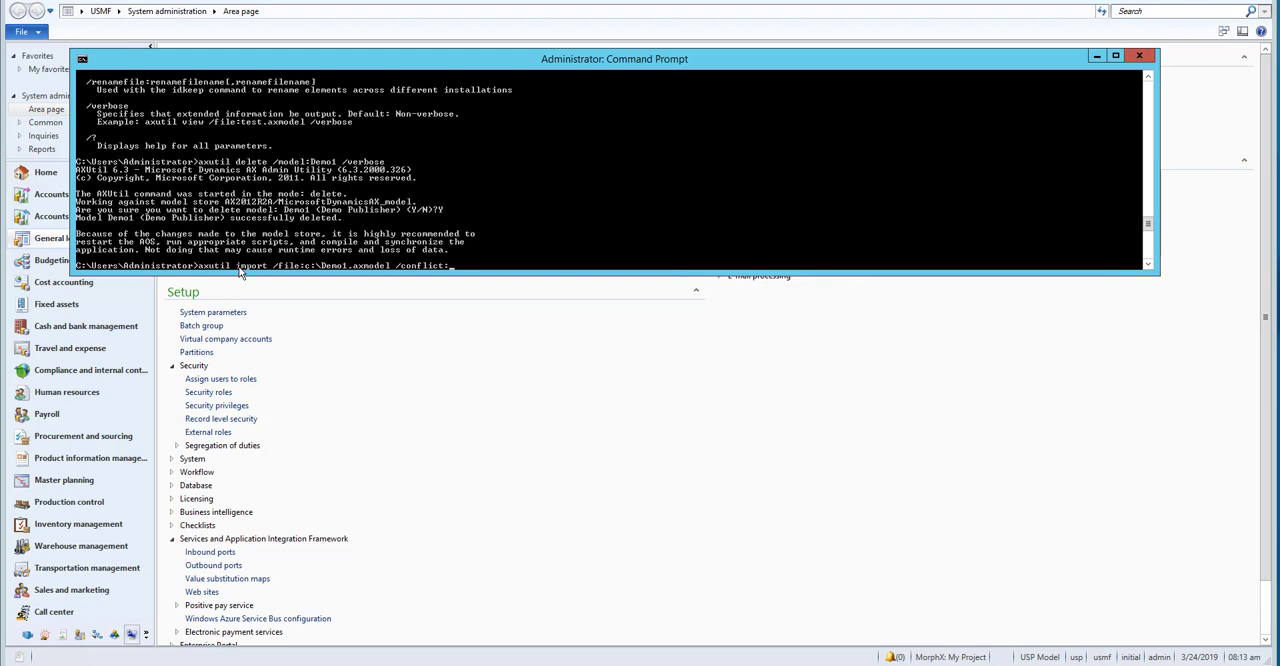
{"action": "type", "text": "push /verbose"}
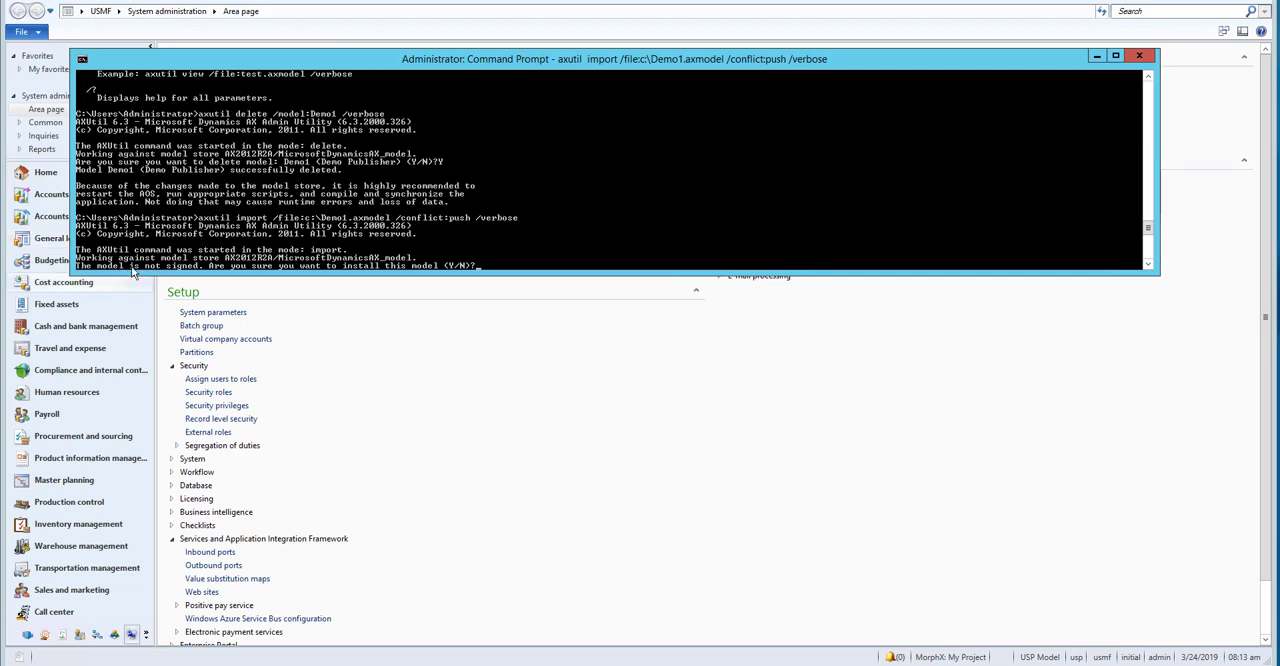
{"action": "mouse_move", "coordinate": [500, 252]}
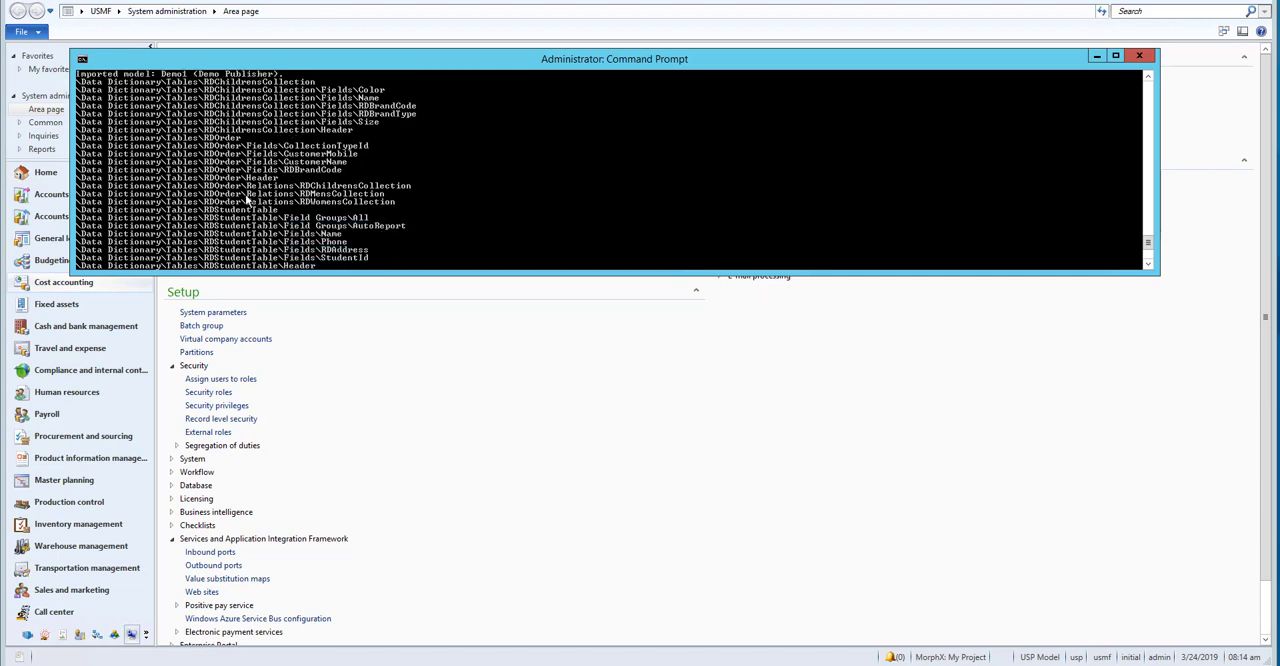
{"action": "mouse_move", "coordinate": [320, 210]}
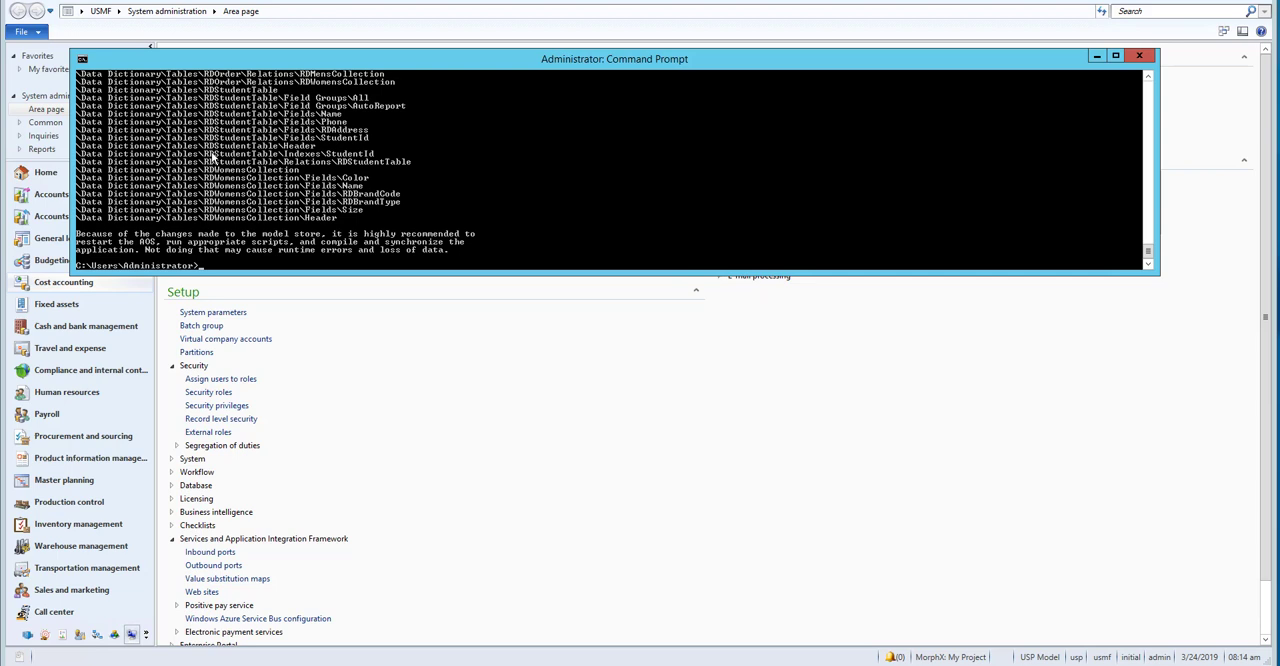
{"action": "mouse_move", "coordinate": [310, 216]}
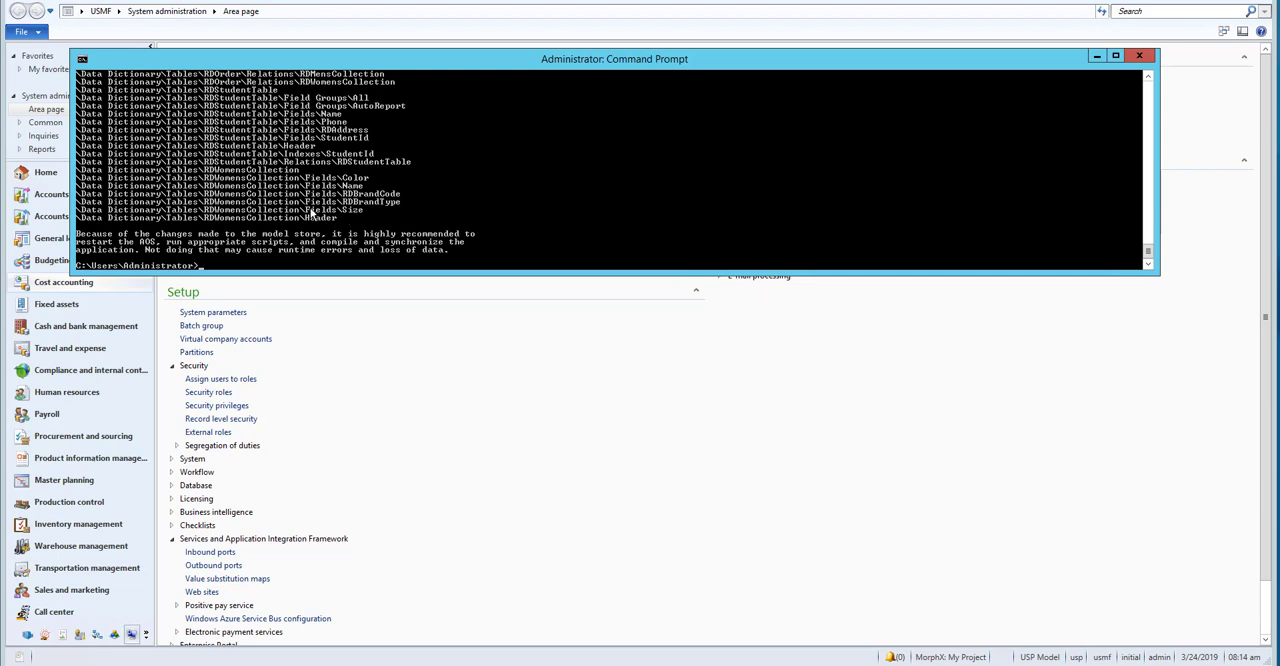